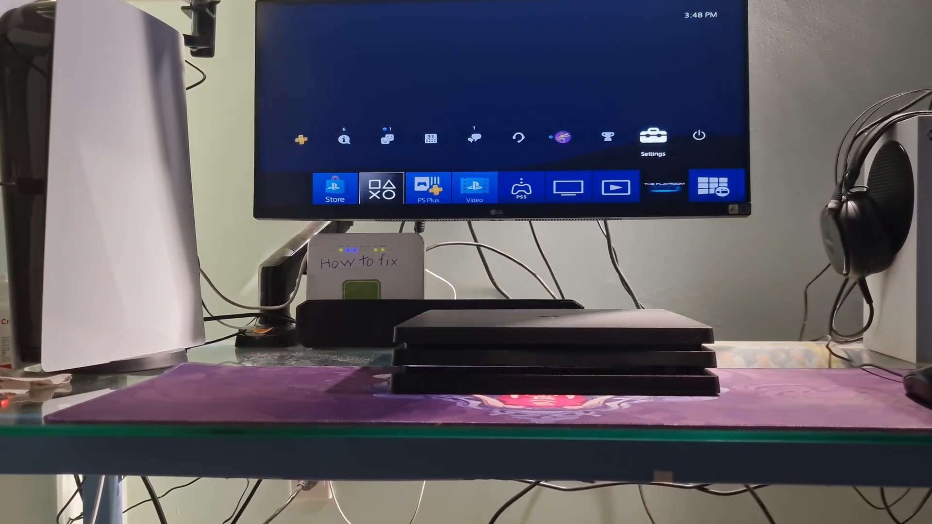
Step: Restore content licenses via Account Management and acknowledge the 'Licenses restored.' message
left_click(652, 136)
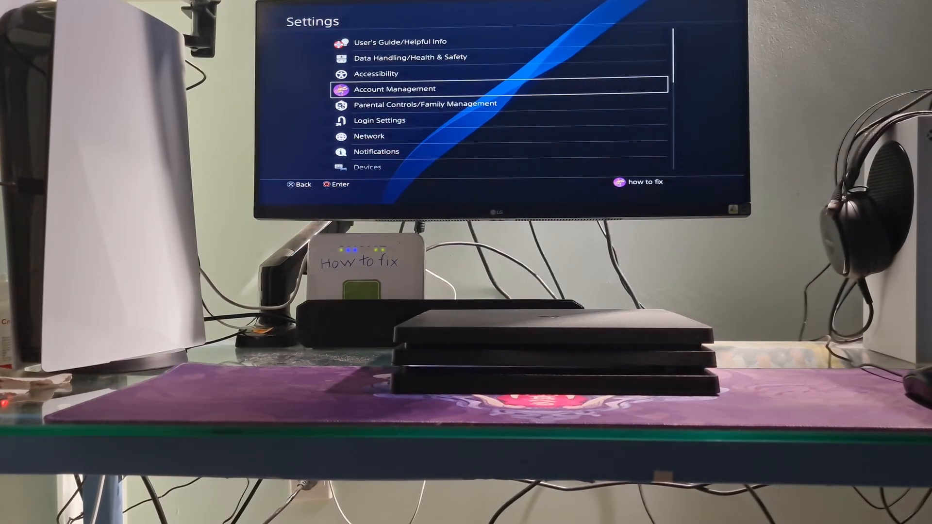
left_click(394, 89)
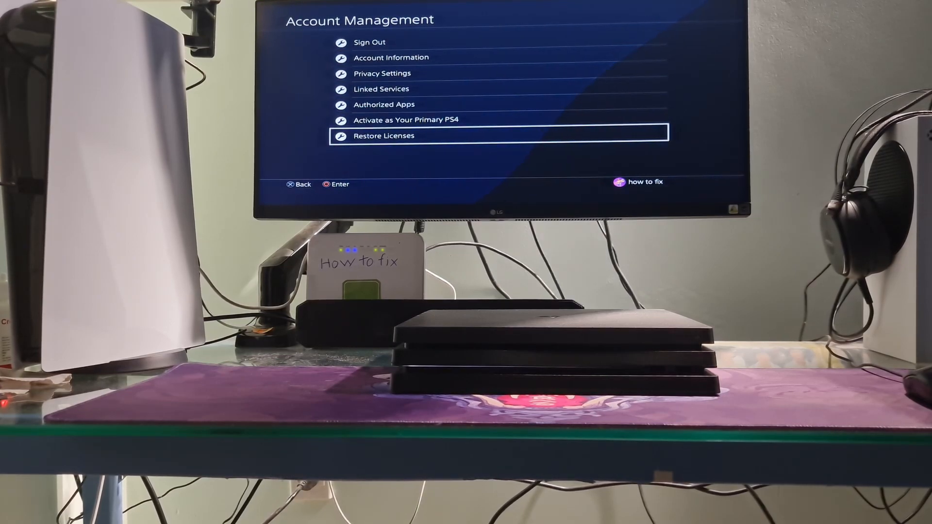
left_click(383, 136)
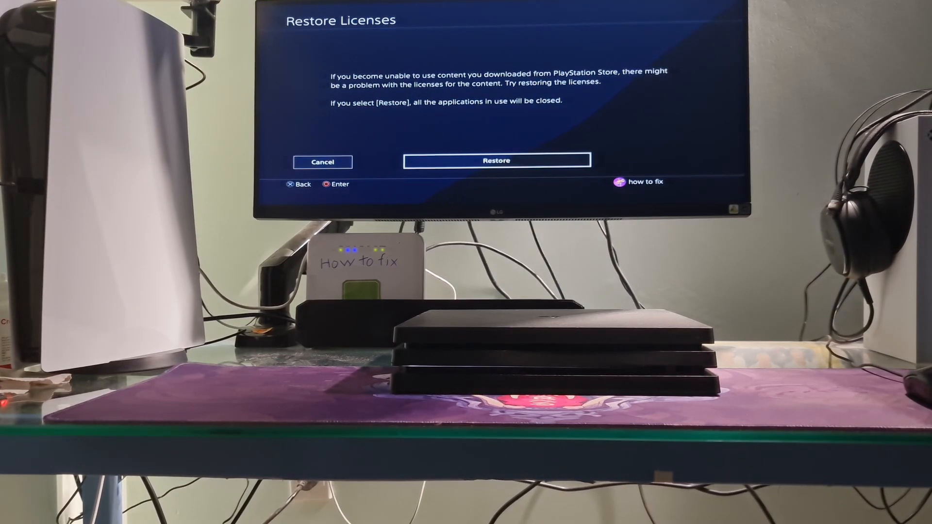
left_click(496, 160)
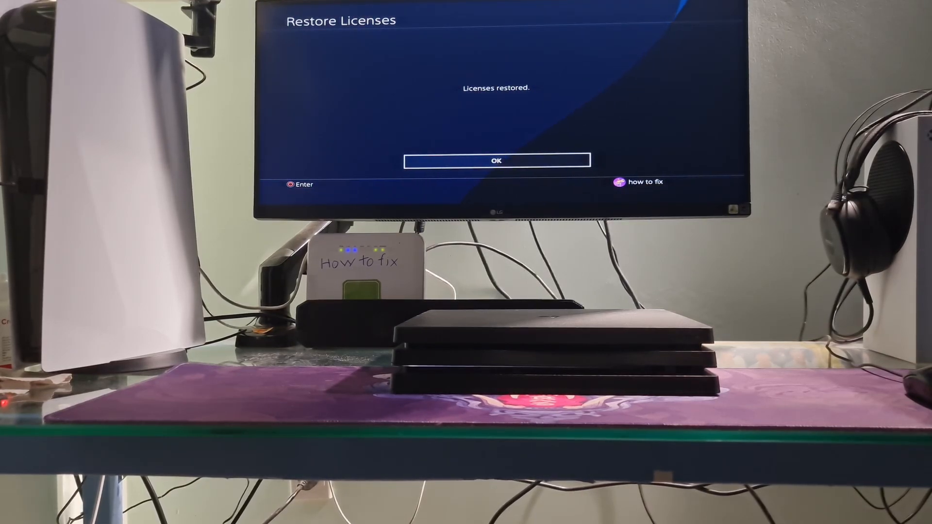
left_click(497, 160)
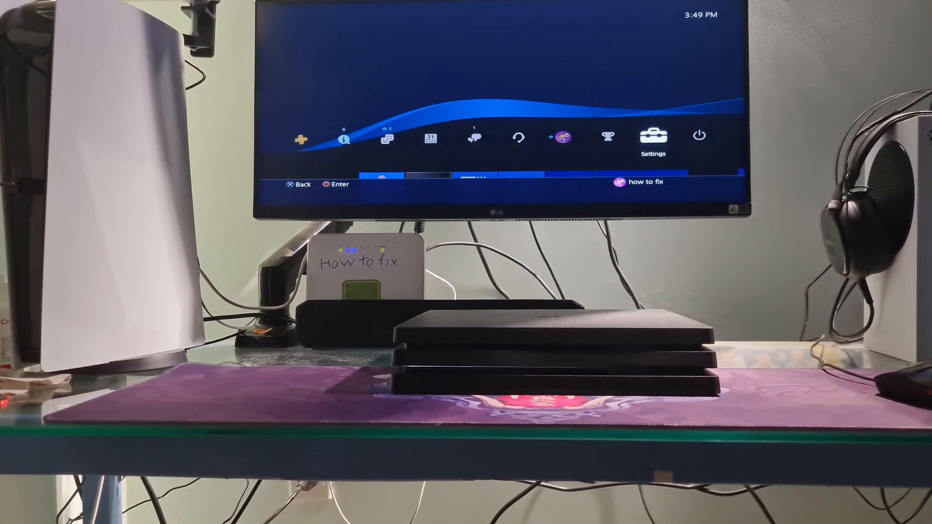
Step: Start Delete User under Login Settings > User Management and decline initializing the console
left_click(652, 137)
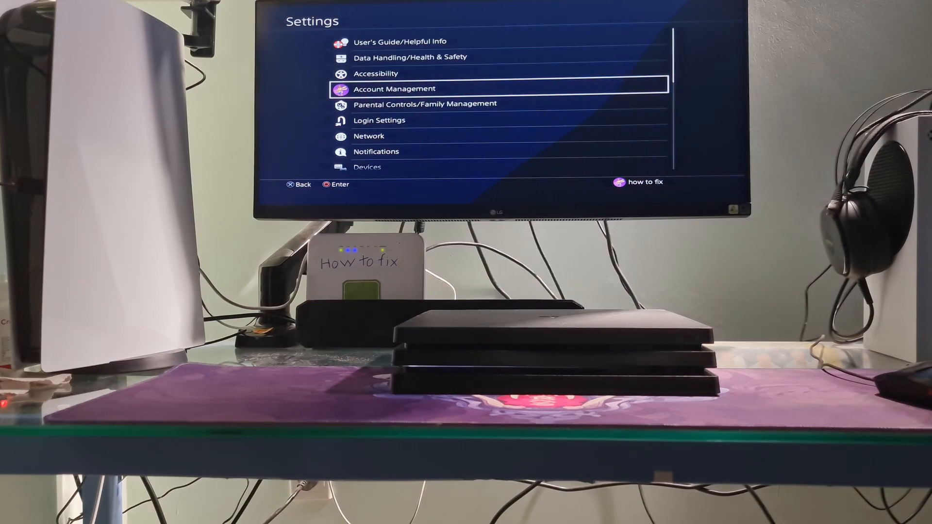
key("down")
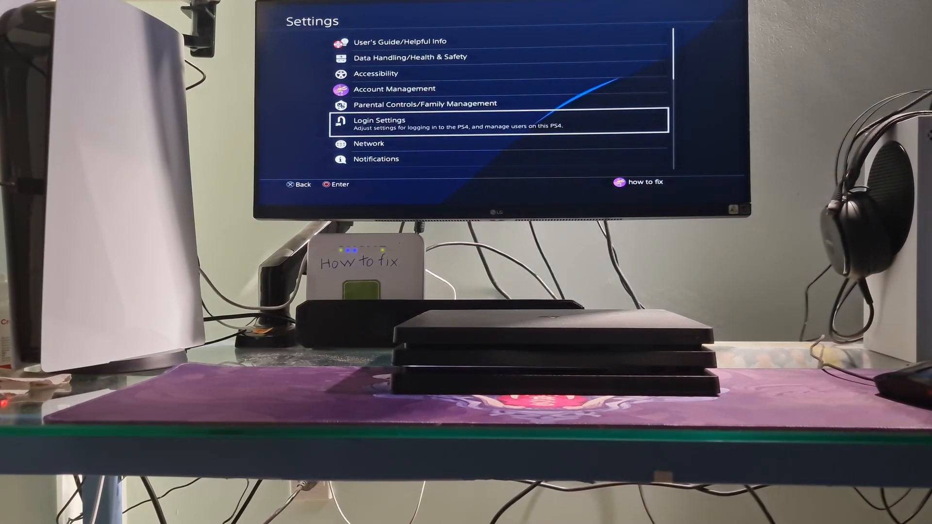
left_click(378, 124)
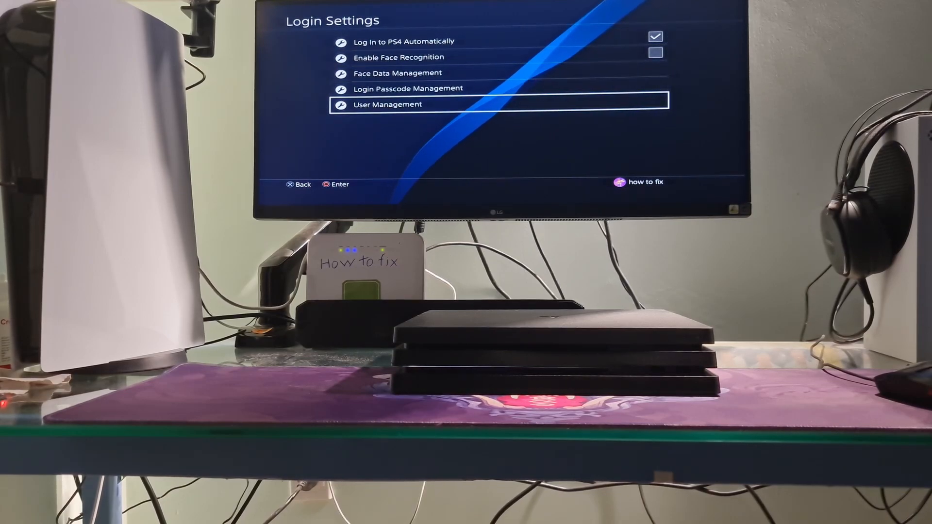
left_click(386, 103)
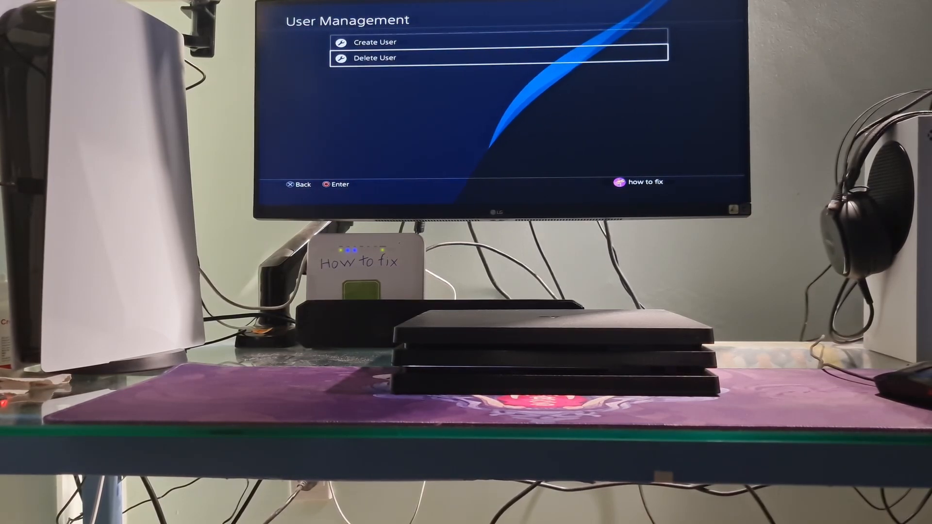
left_click(374, 57)
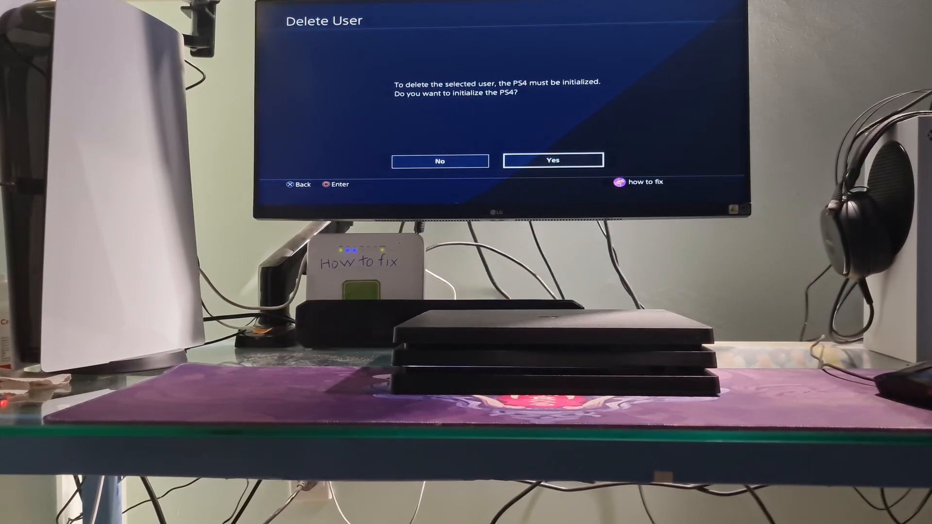
left_click(439, 162)
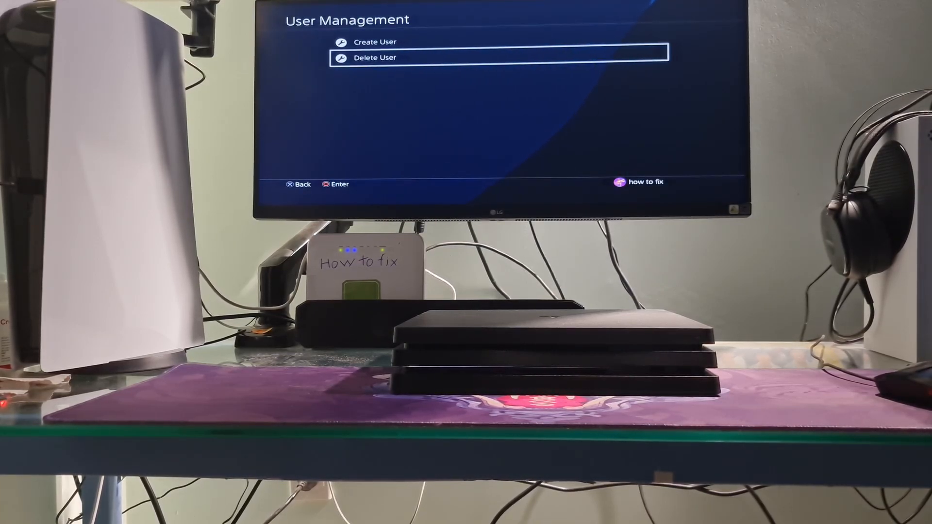
Step: Start Create User and accept the User Agreement
left_click(299, 184)
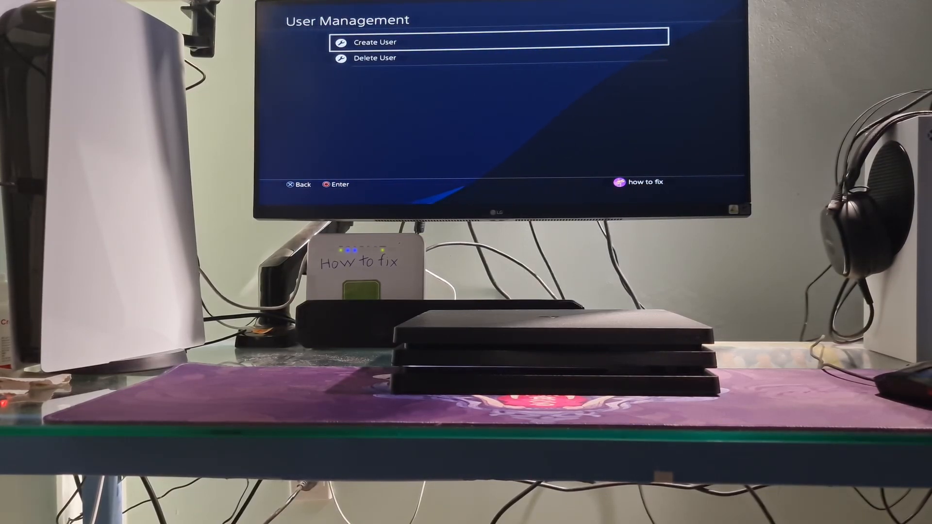
left_click(374, 41)
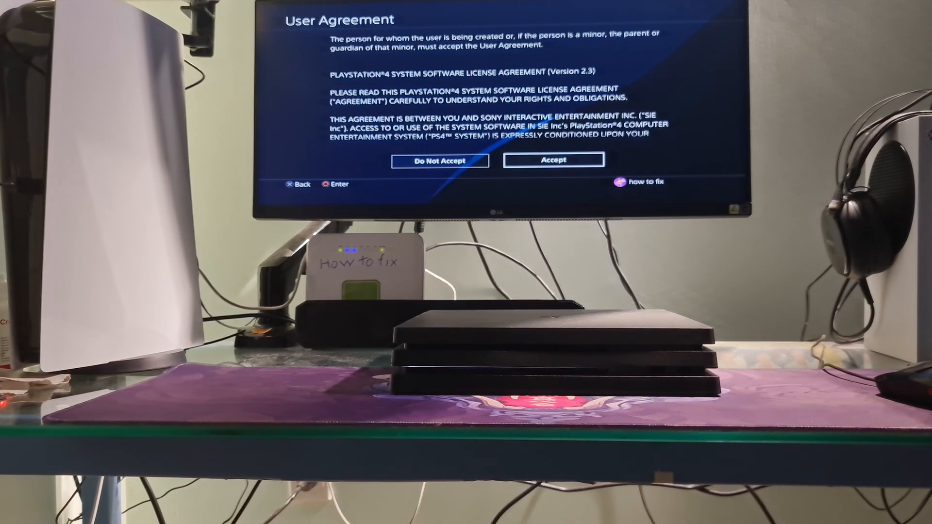
left_click(552, 160)
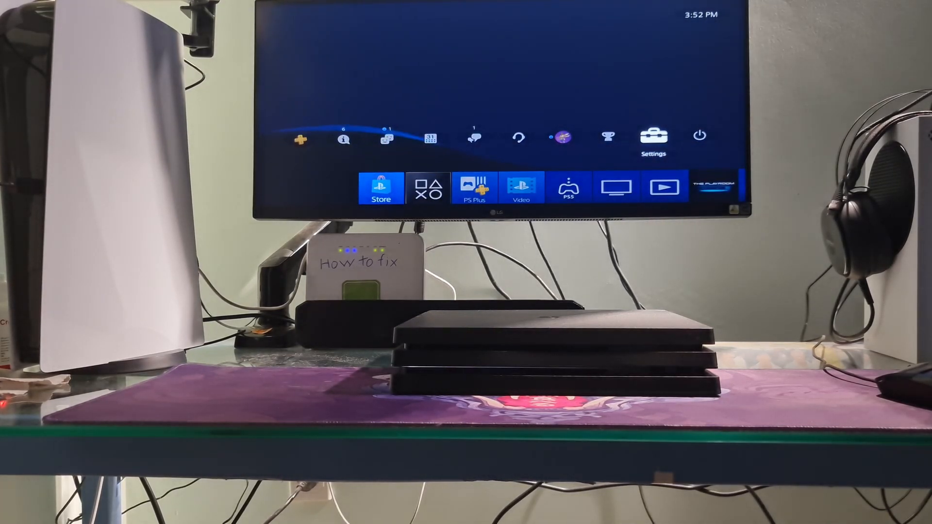
Step: Deactivate this console as the primary PS4 and acknowledge the confirmation
left_click(652, 136)
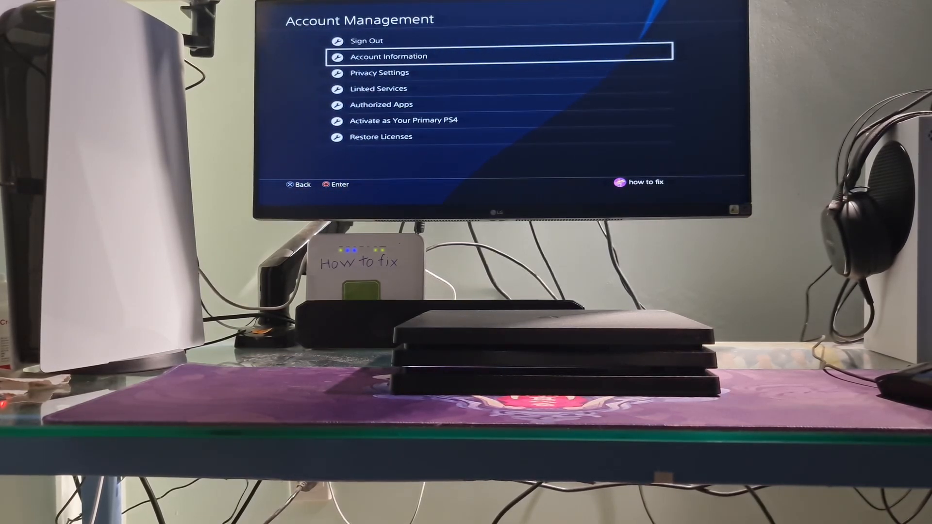
key("down")
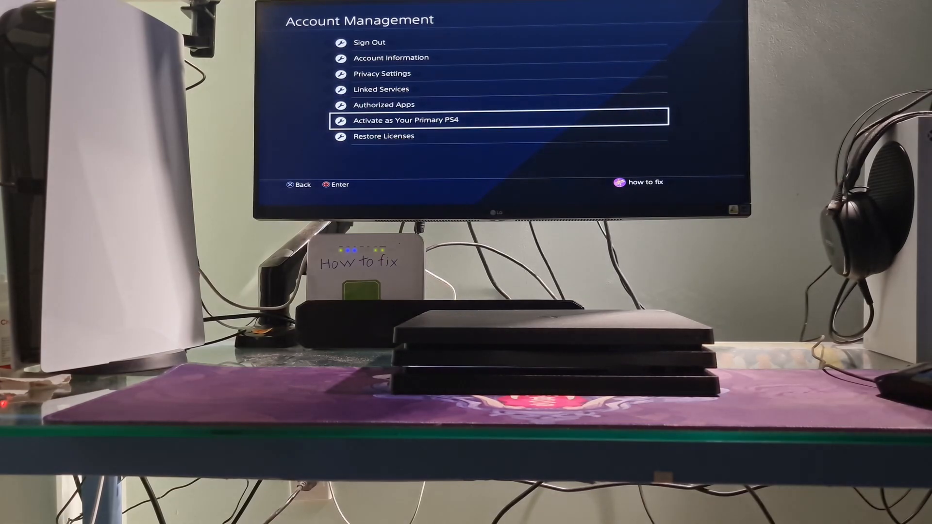
left_click(402, 120)
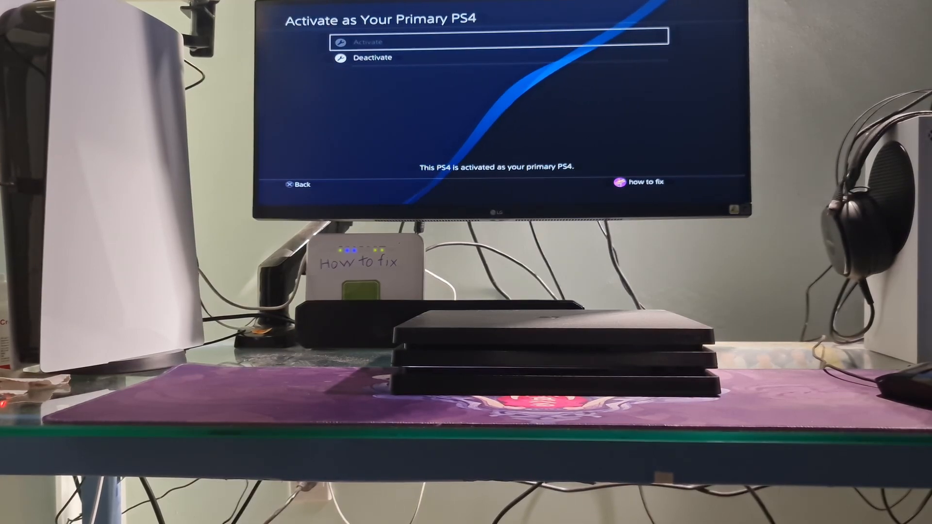
key("down")
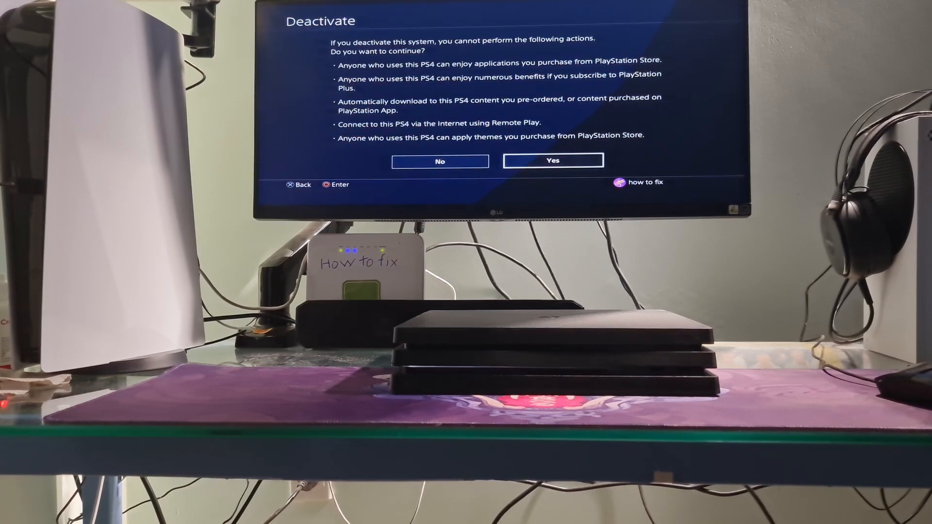
left_click(552, 160)
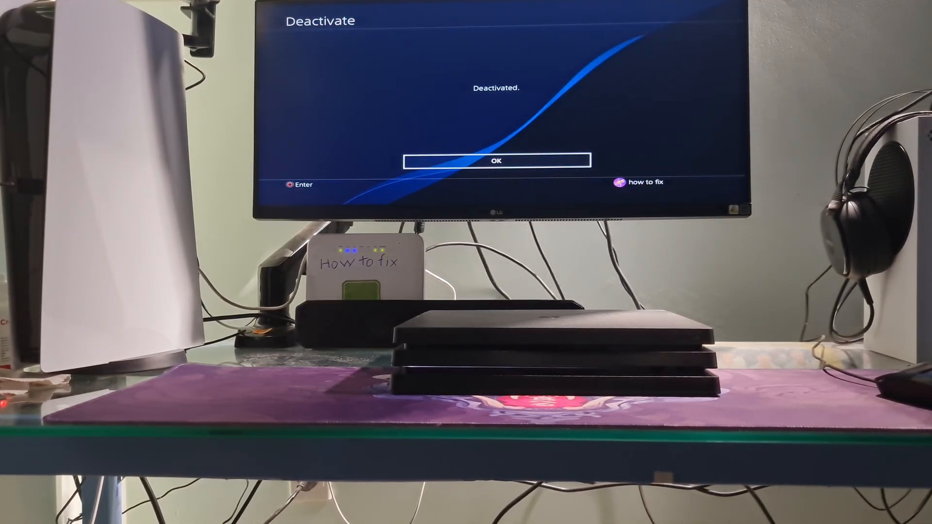
left_click(497, 160)
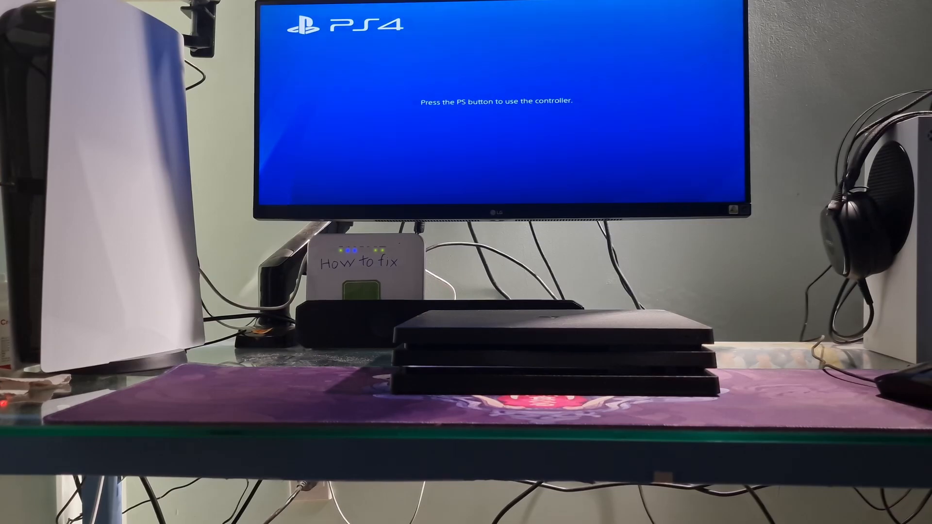
Step: Sign in with the existing user profile and confirm the console is activated as primary PS4
key("ps")
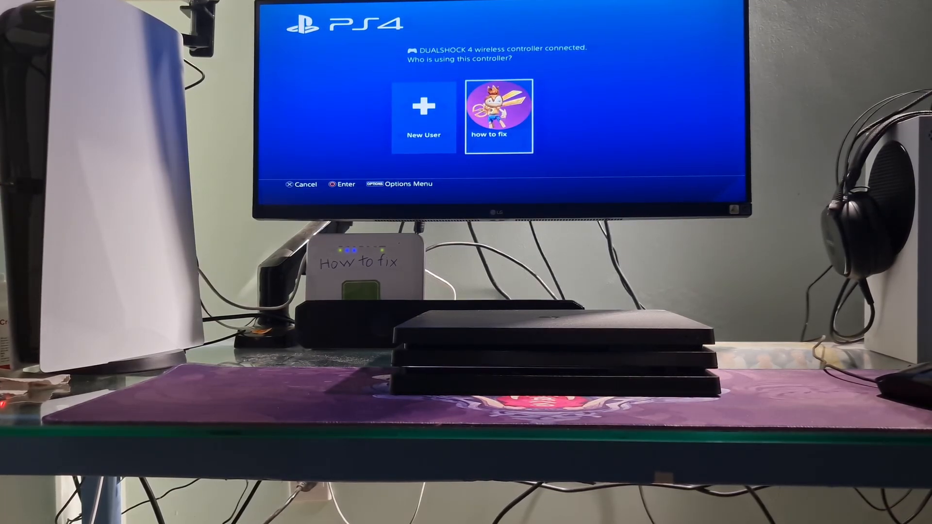
left_click(497, 115)
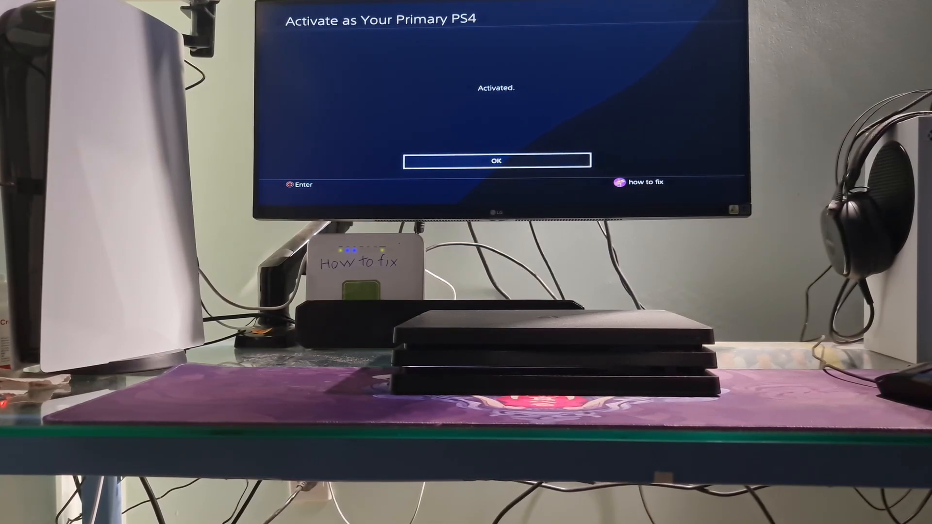
left_click(496, 160)
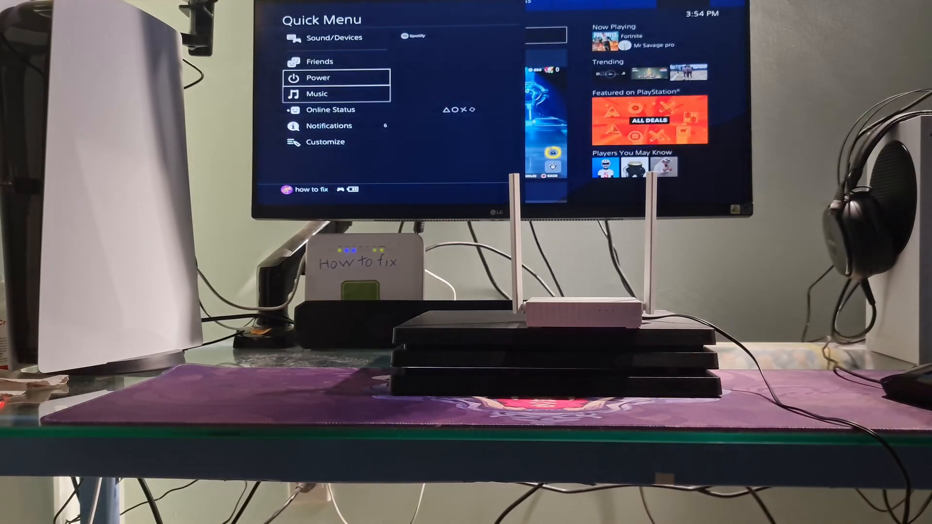
Step: Turn off the PS4 from the quick menu's Power options
left_click(317, 77)
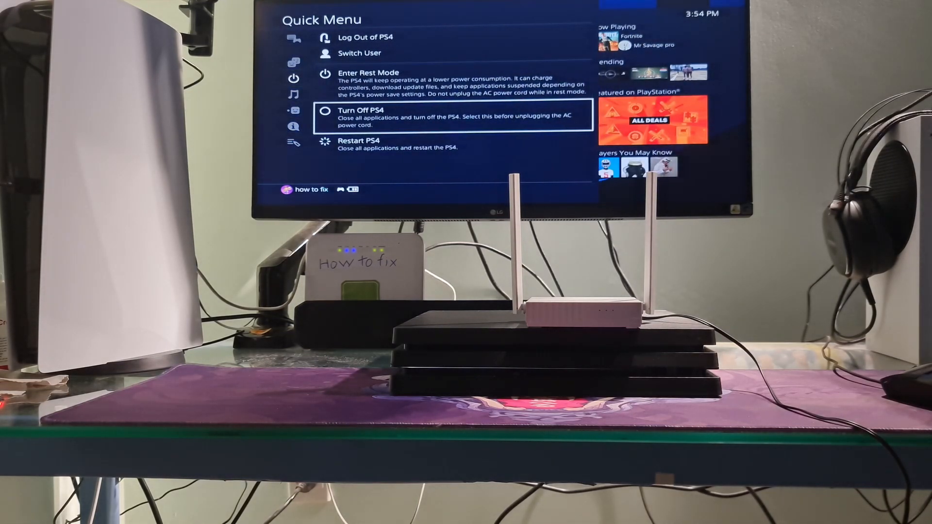
left_click(353, 110)
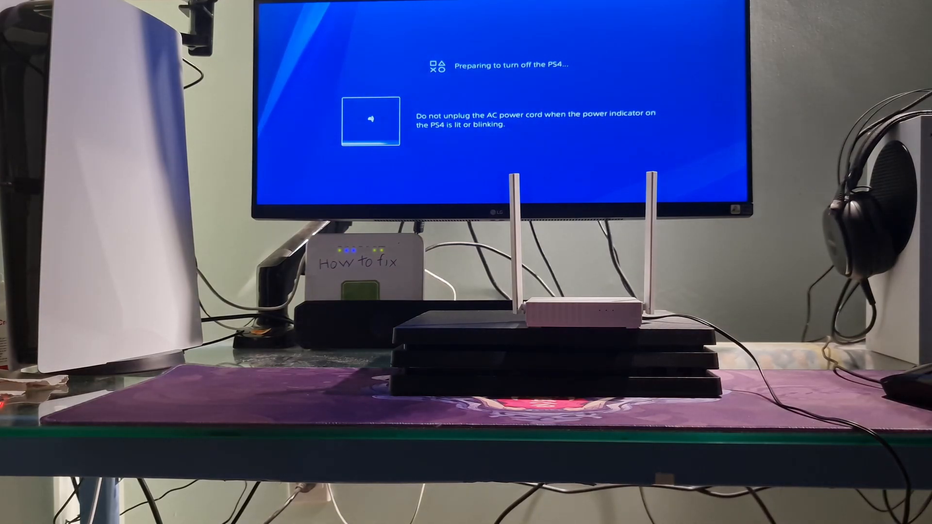